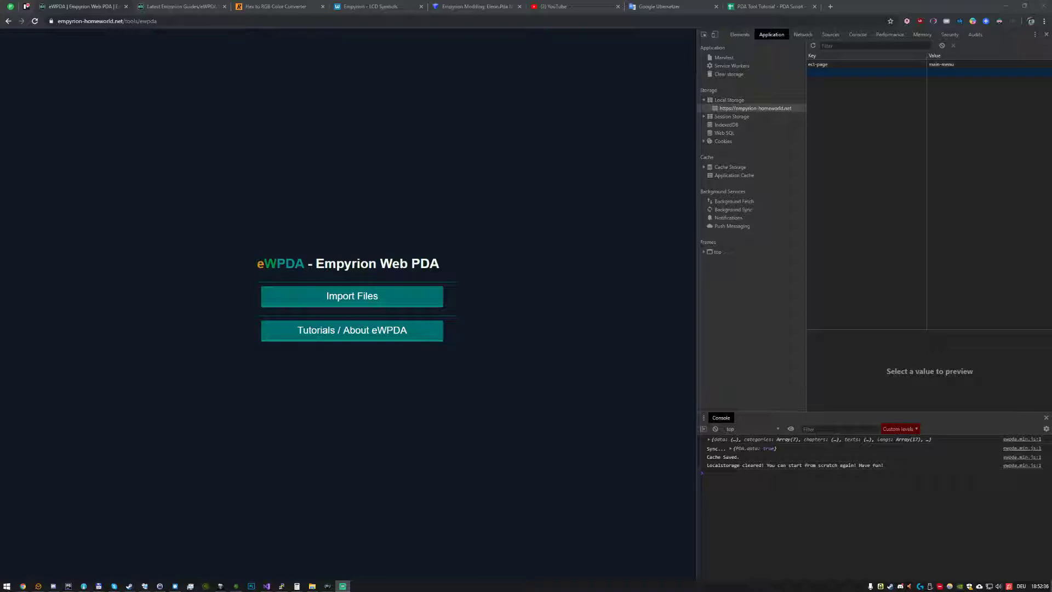
{"action": "mouse_move", "coordinate": [578, 441]}
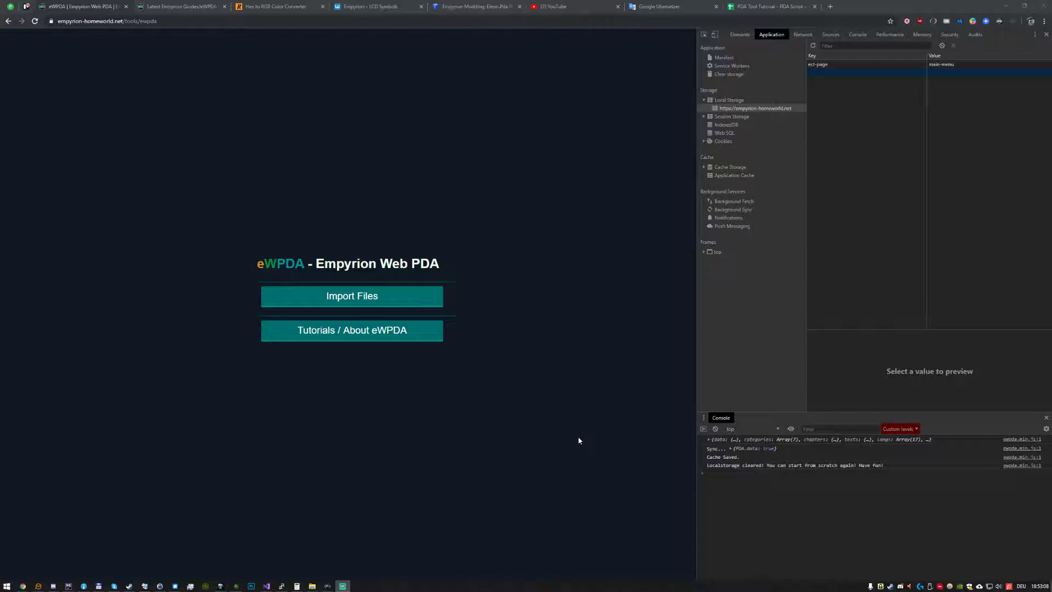
{"action": "mouse_move", "coordinate": [443, 254]}
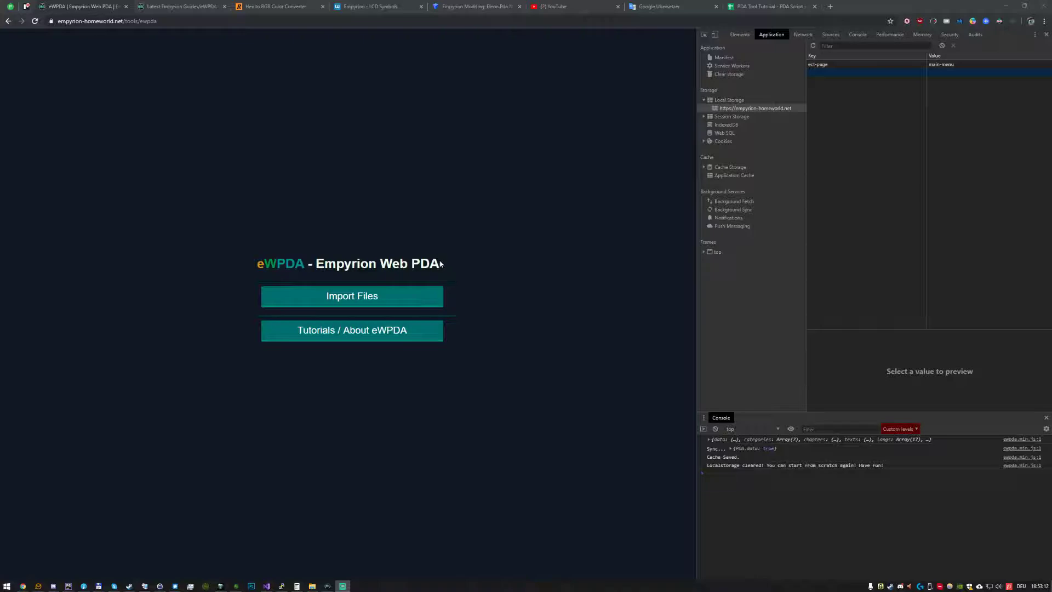
{"action": "mouse_move", "coordinate": [441, 263]}
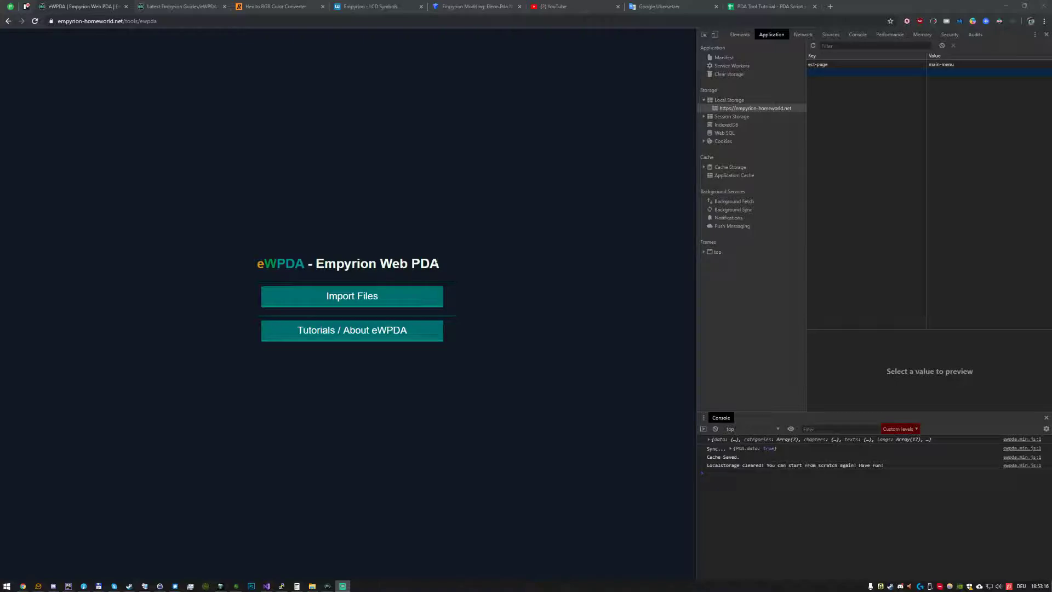
{"action": "mouse_move", "coordinate": [227, 237]}
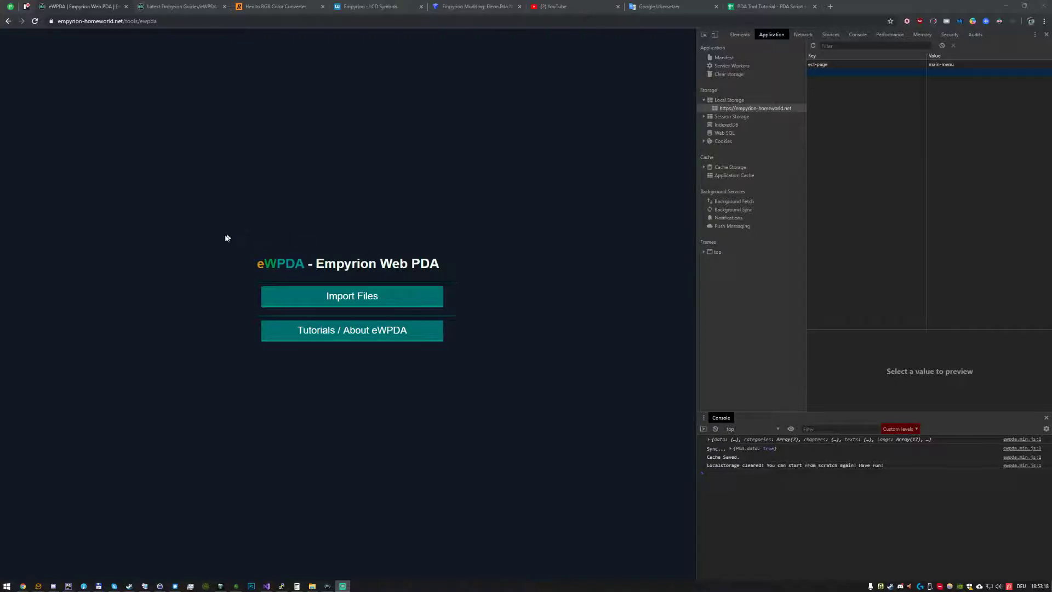
{"action": "mouse_move", "coordinate": [173, 32]}
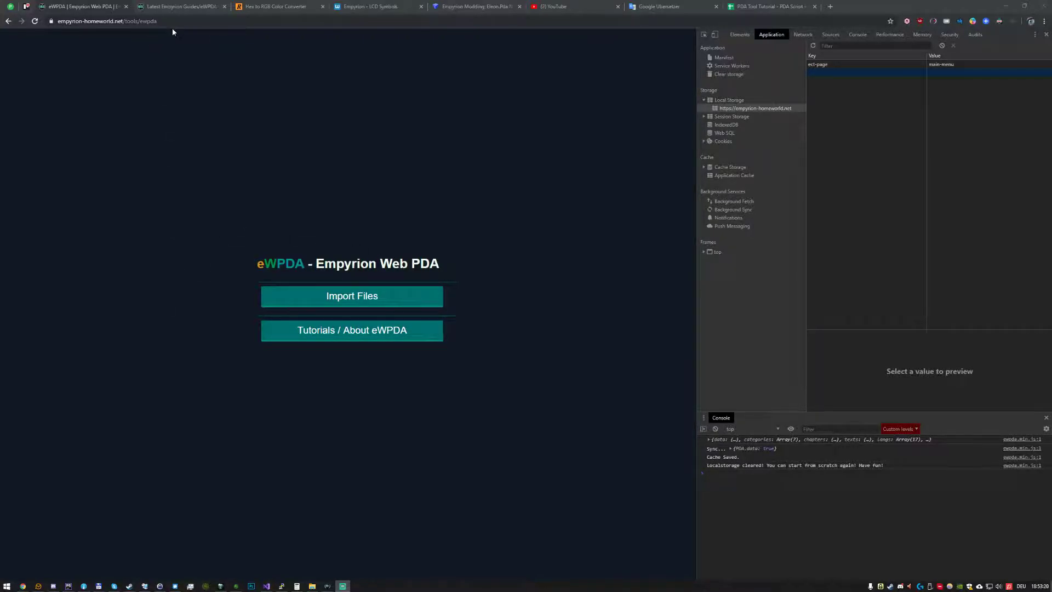
{"action": "mouse_move", "coordinate": [177, 53]}
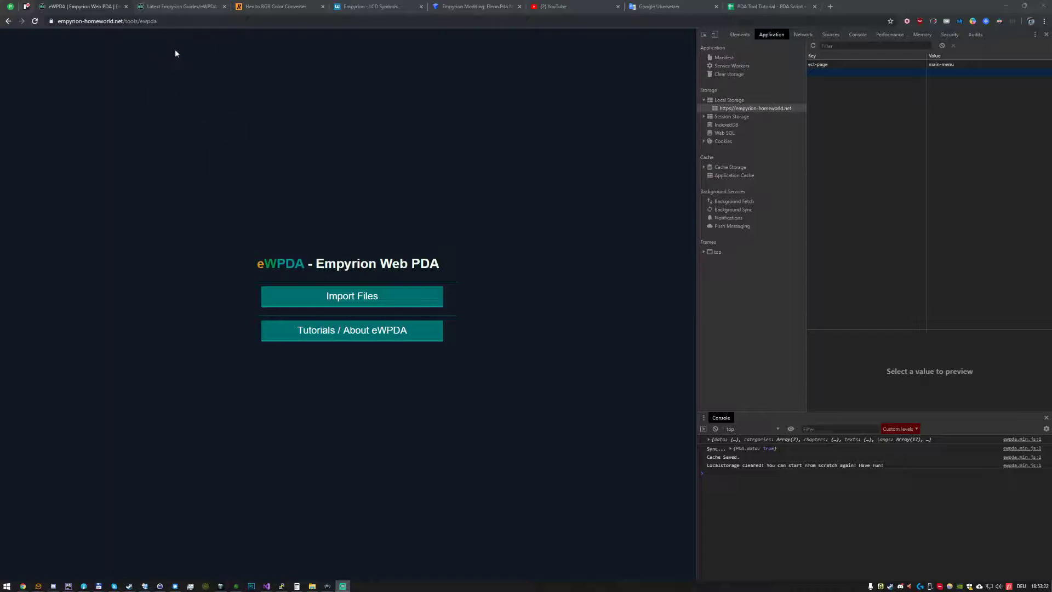
{"action": "mouse_move", "coordinate": [322, 339]}
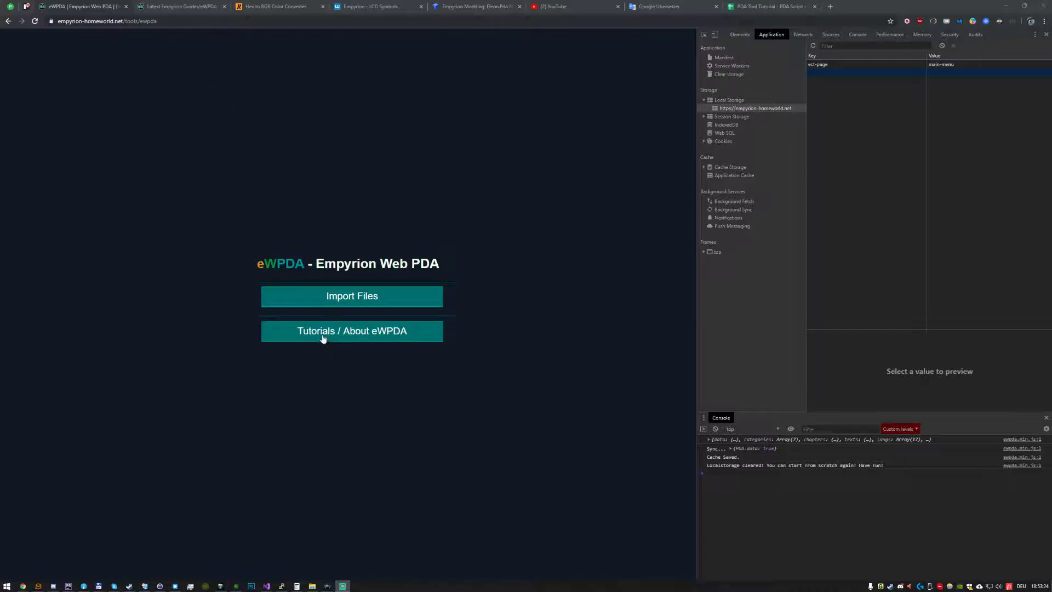
- View the tutorials/about page, return to the eWPDA start page, and bring up File Explorer
{"action": "left_click", "coordinate": [352, 331]}
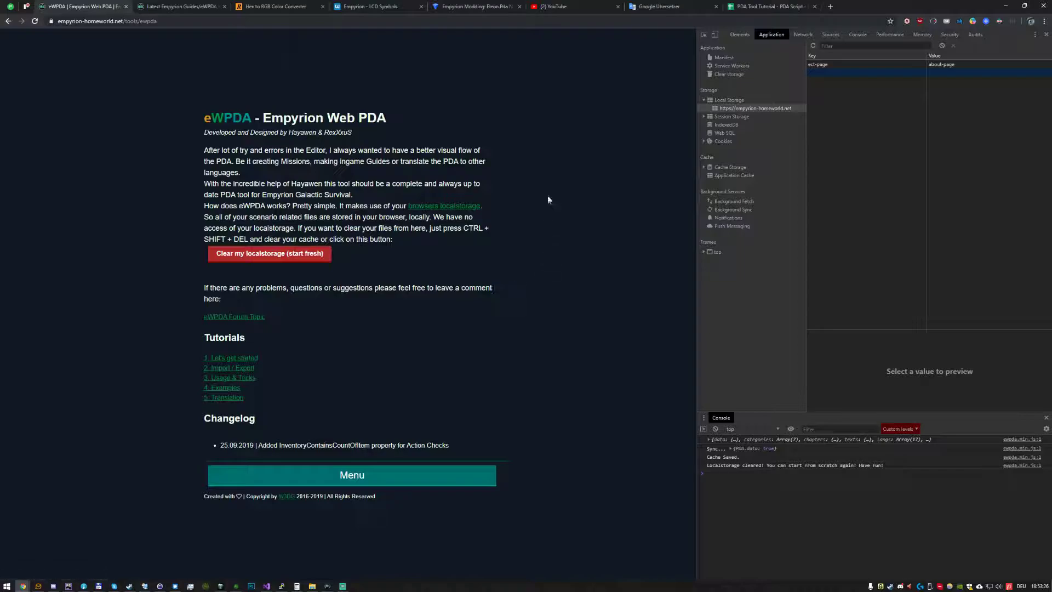
{"action": "mouse_move", "coordinate": [353, 146]}
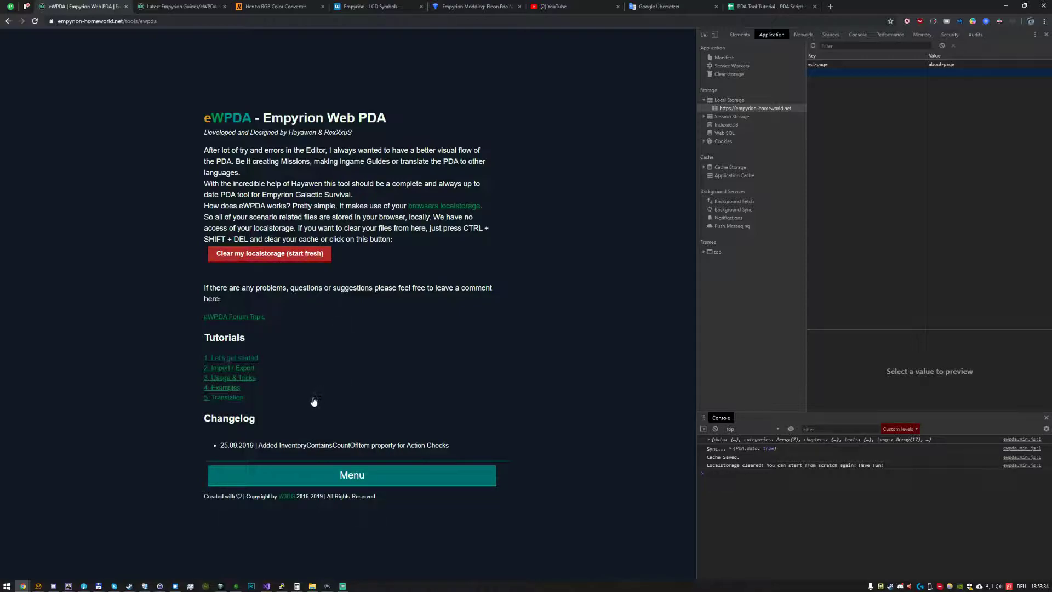
{"action": "mouse_move", "coordinate": [263, 340]}
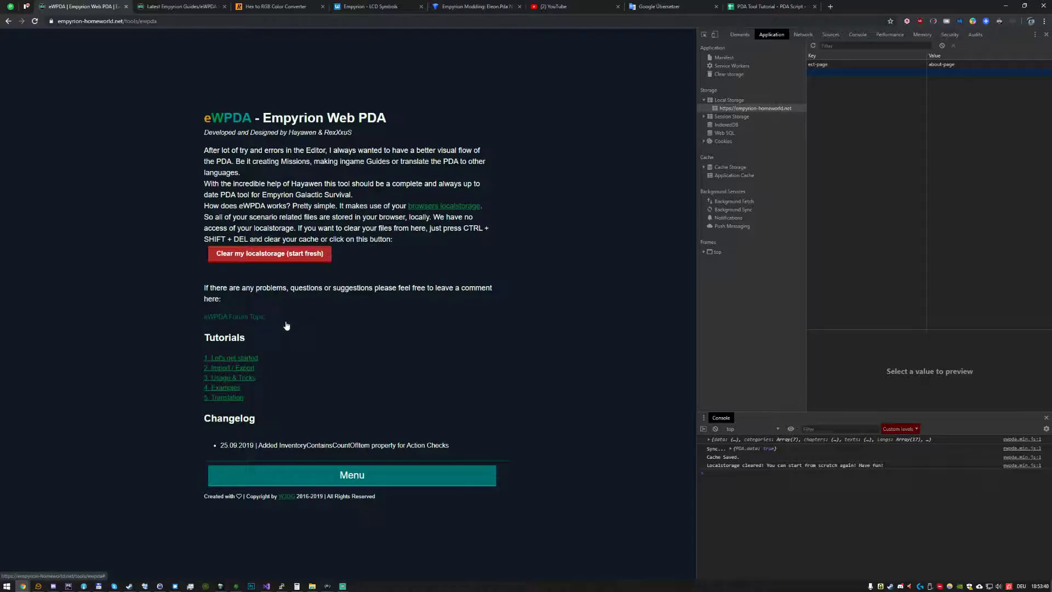
{"action": "mouse_move", "coordinate": [261, 318]}
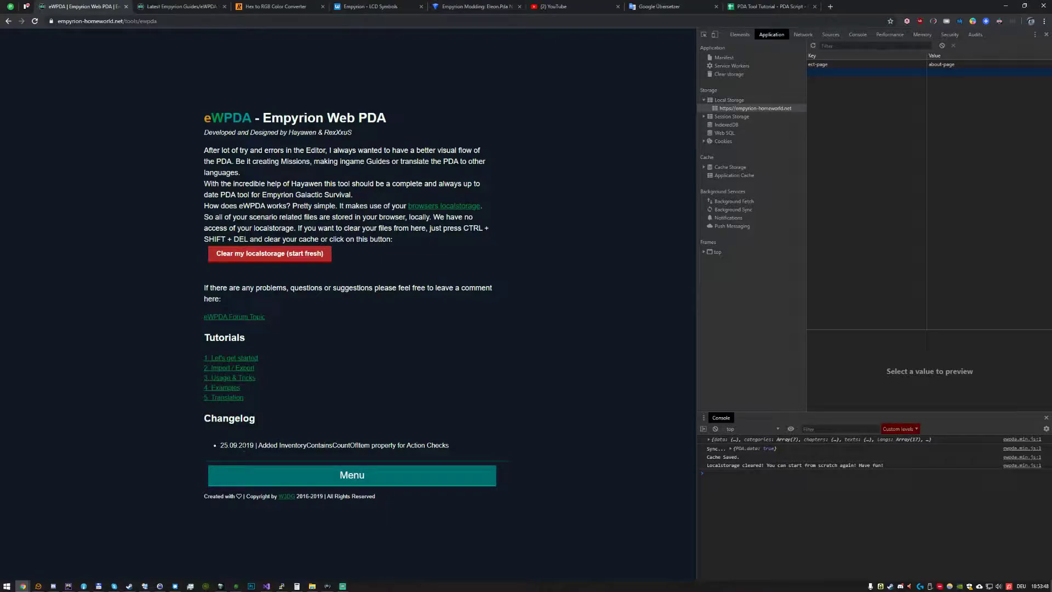
{"action": "mouse_move", "coordinate": [427, 455]}
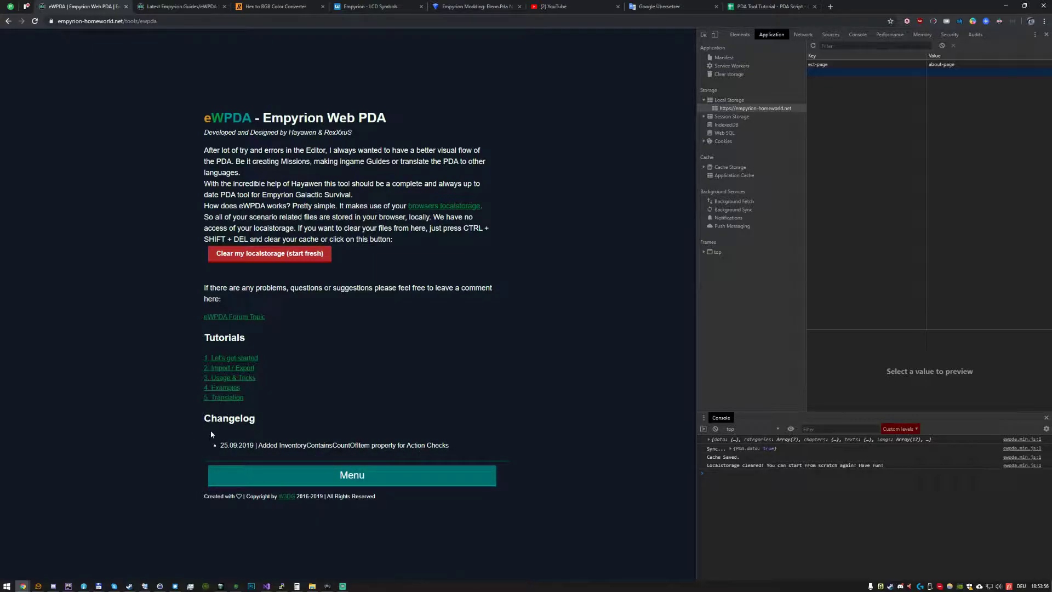
{"action": "mouse_move", "coordinate": [287, 460]}
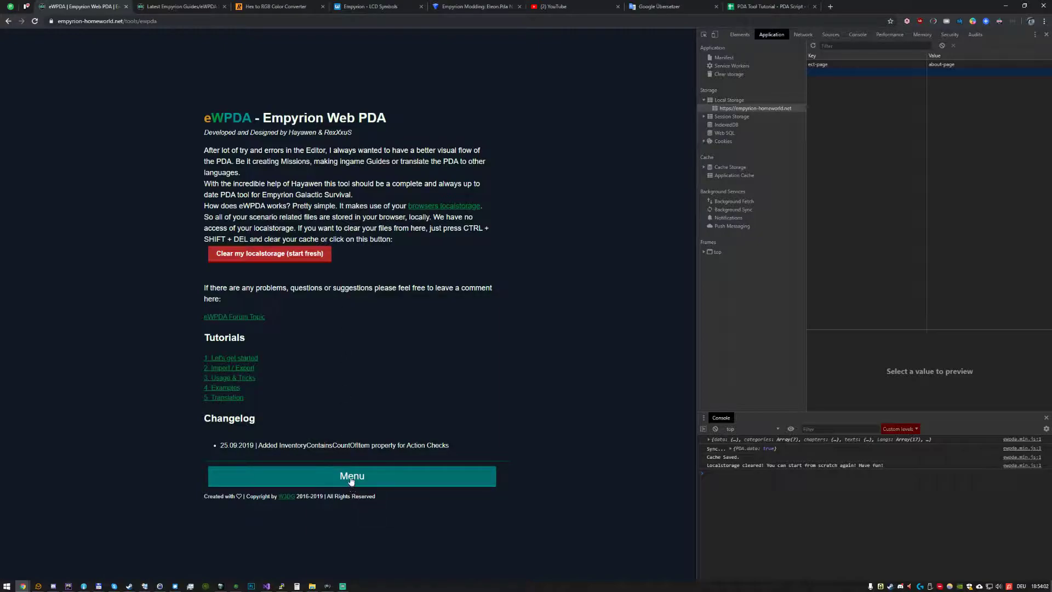
{"action": "left_click", "coordinate": [352, 476]}
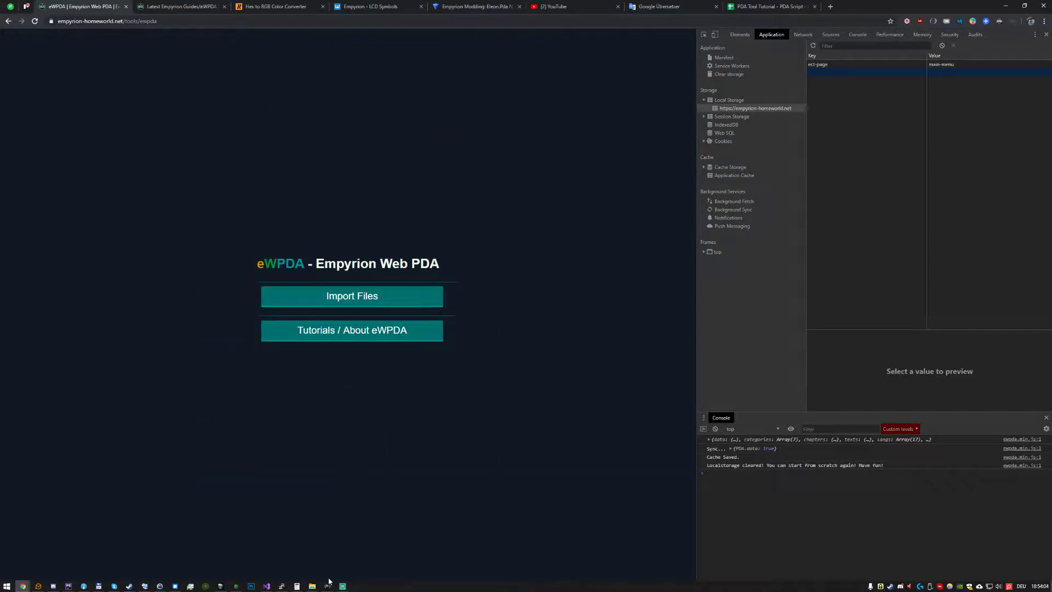
{"action": "mouse_move", "coordinate": [330, 534]}
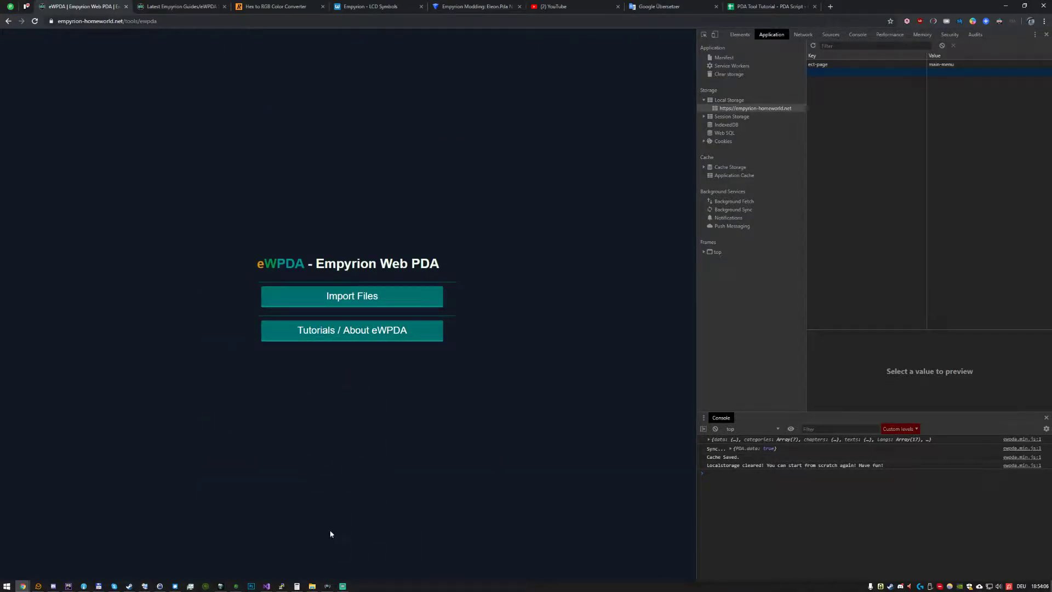
{"action": "mouse_move", "coordinate": [226, 399]}
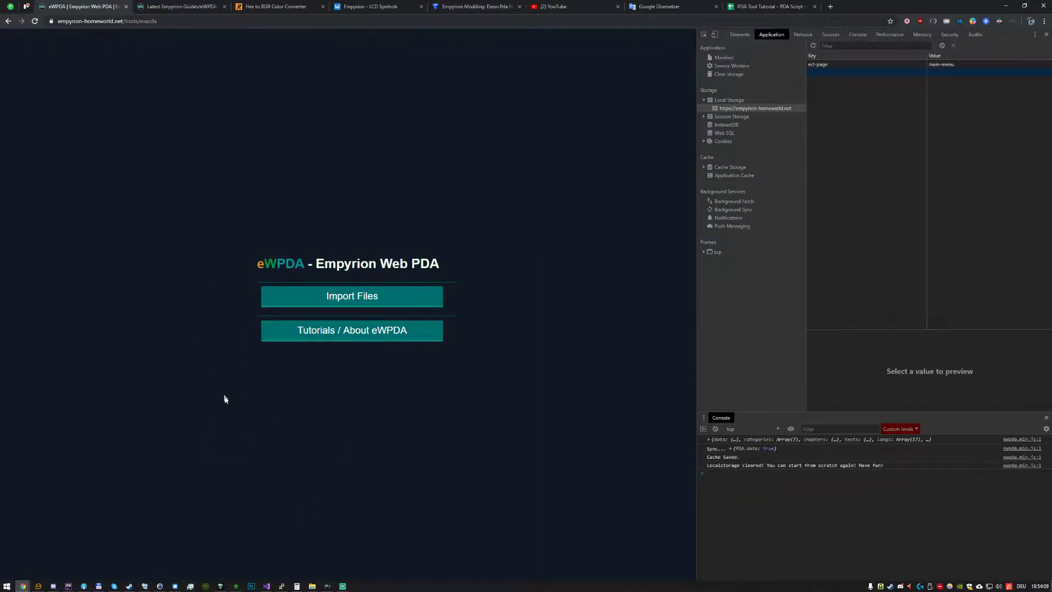
{"action": "left_click", "coordinate": [352, 296]}
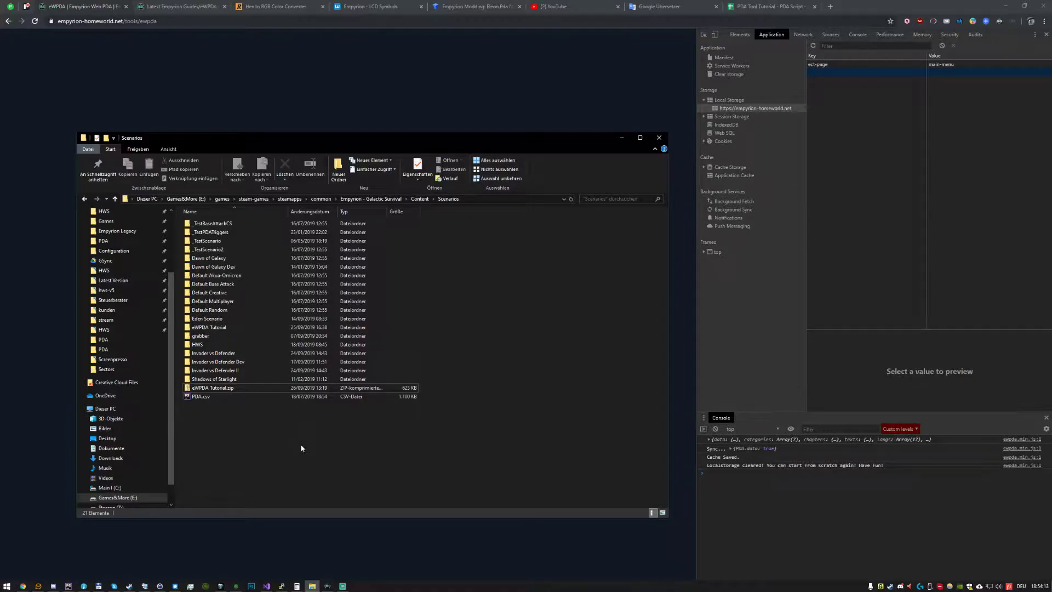
- Select eWPDA Tutorial.zip in Content\Scenarios and bring up its extraction options
{"action": "left_click", "coordinate": [212, 388]}
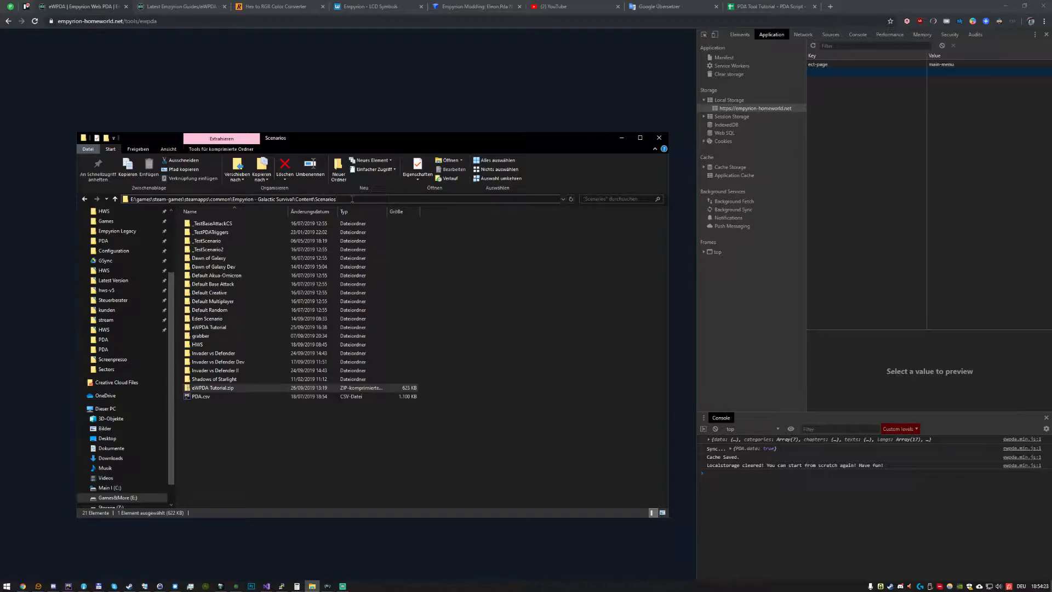
{"action": "left_click", "coordinate": [213, 353]}
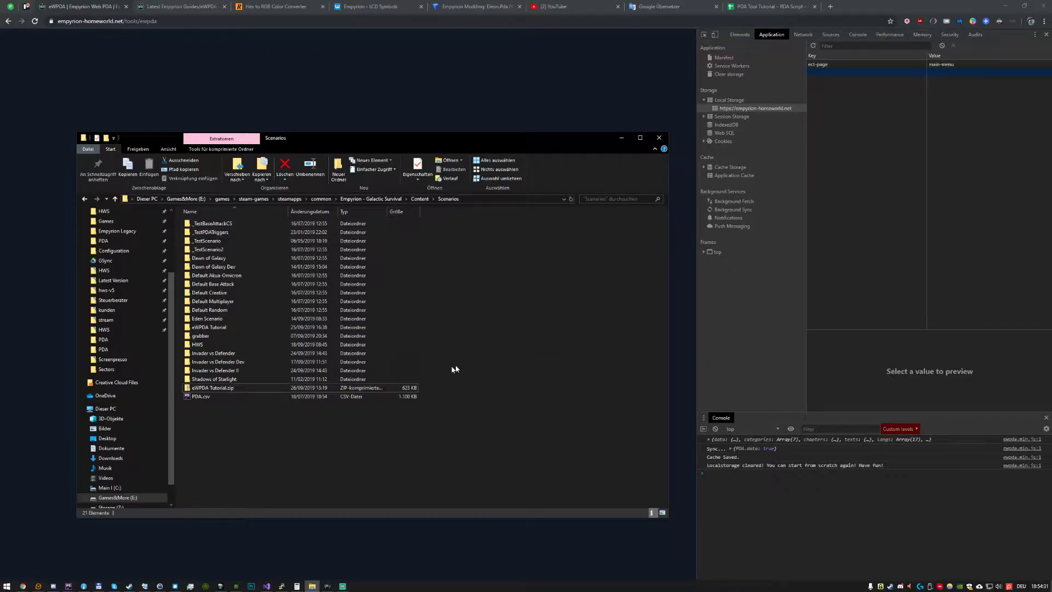
{"action": "right_click", "coordinate": [213, 388]}
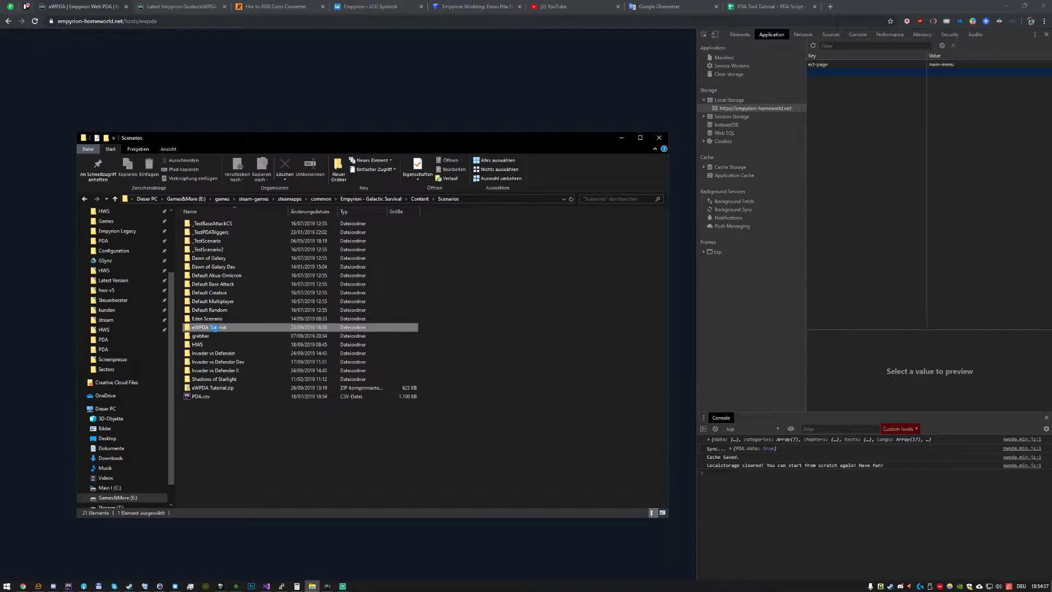
- Enter the eWPDA Tutorial folder to view Content, Extras, Playfields, Prefabs, Sectors and config files
{"action": "double_click", "coordinate": [209, 327]}
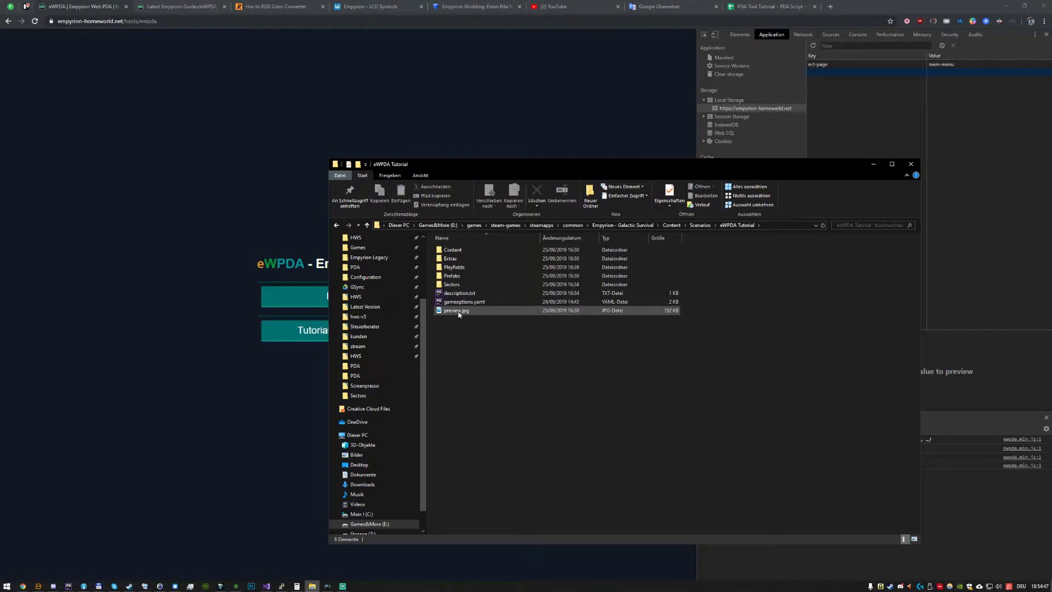
{"action": "left_click", "coordinate": [298, 195]}
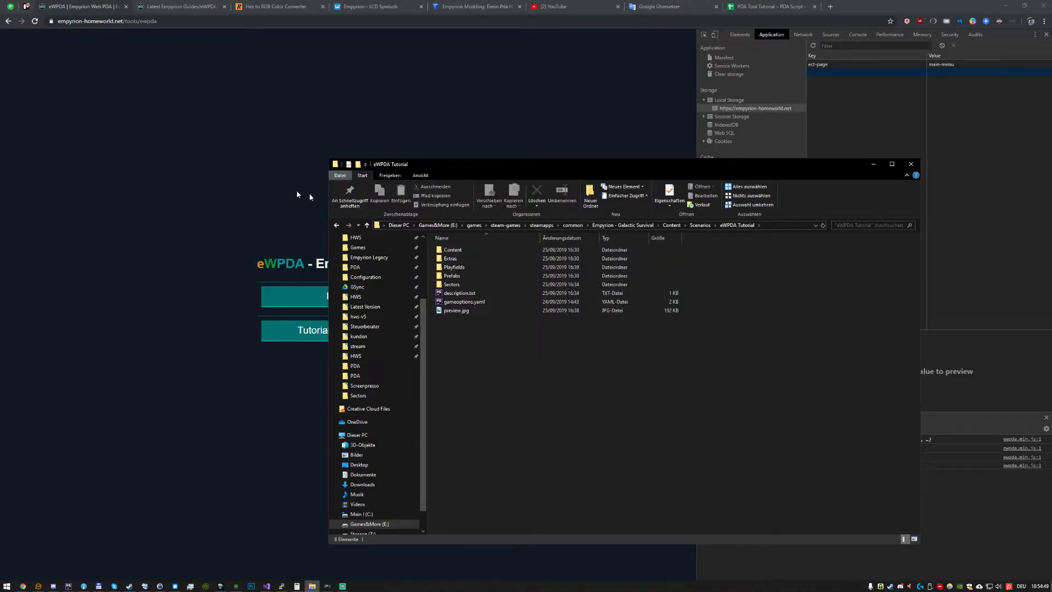
{"action": "mouse_move", "coordinate": [566, 366]}
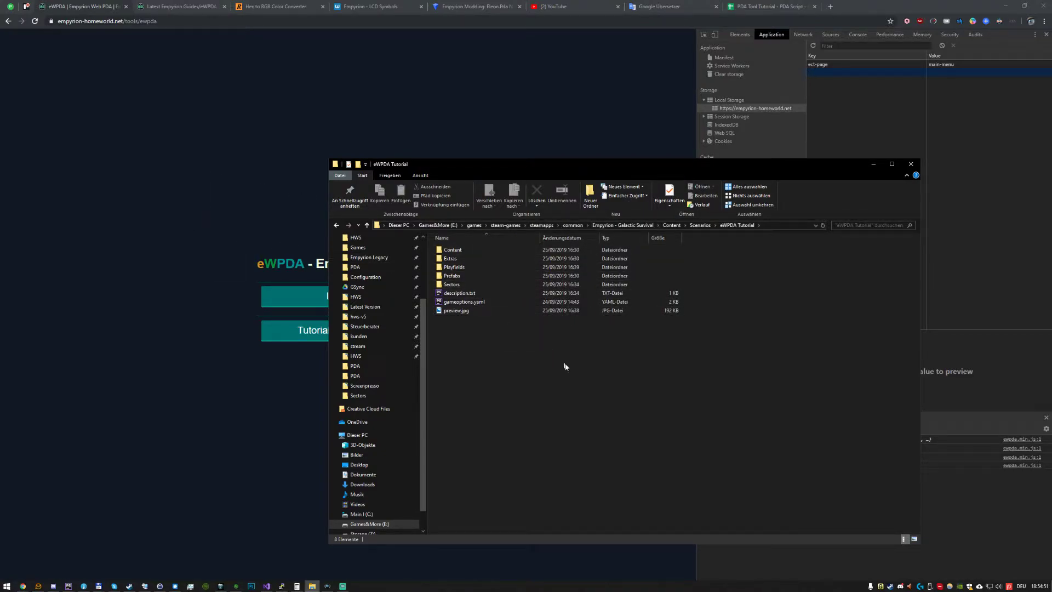
{"action": "mouse_move", "coordinate": [193, 407]}
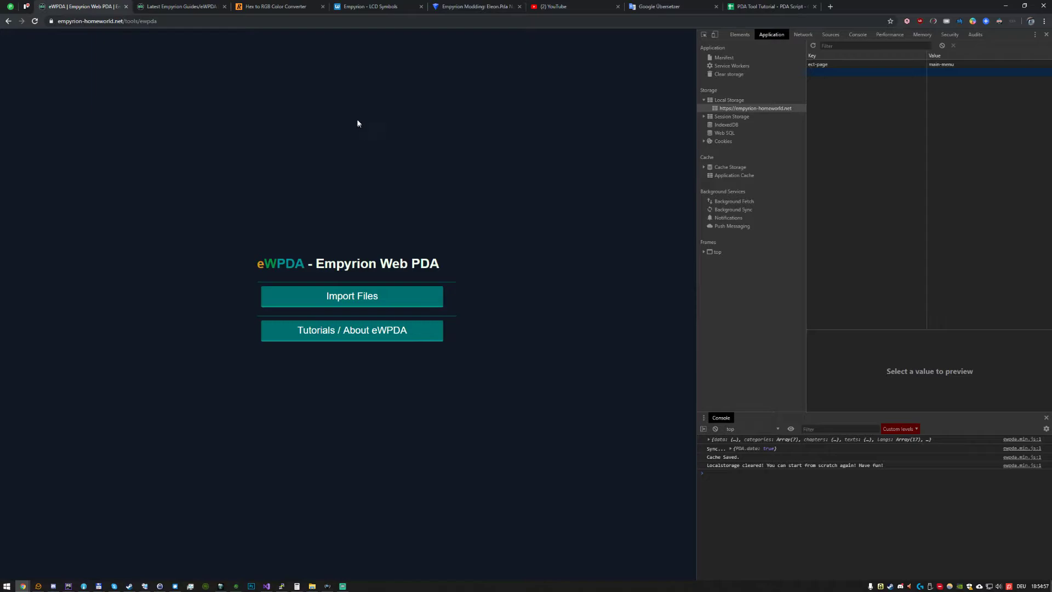
{"action": "mouse_move", "coordinate": [313, 234]}
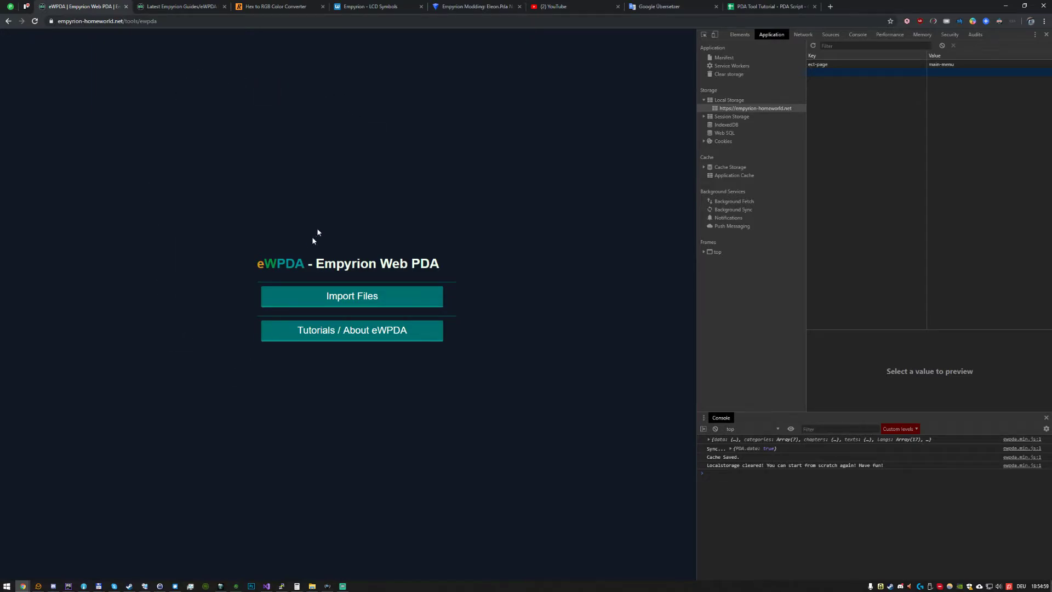
{"action": "mouse_move", "coordinate": [445, 497]}
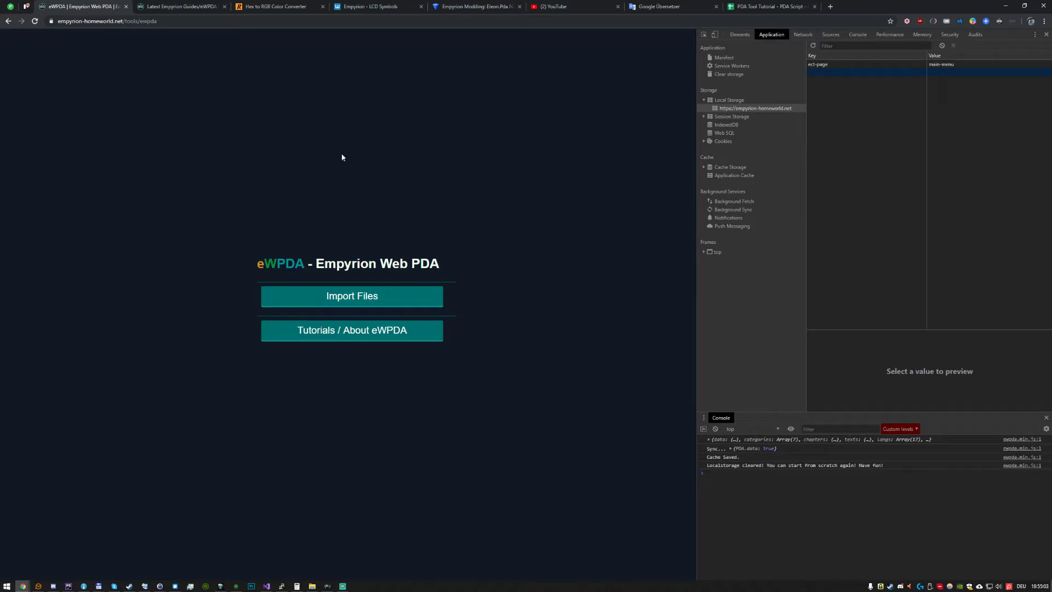
{"action": "mouse_move", "coordinate": [231, 195]}
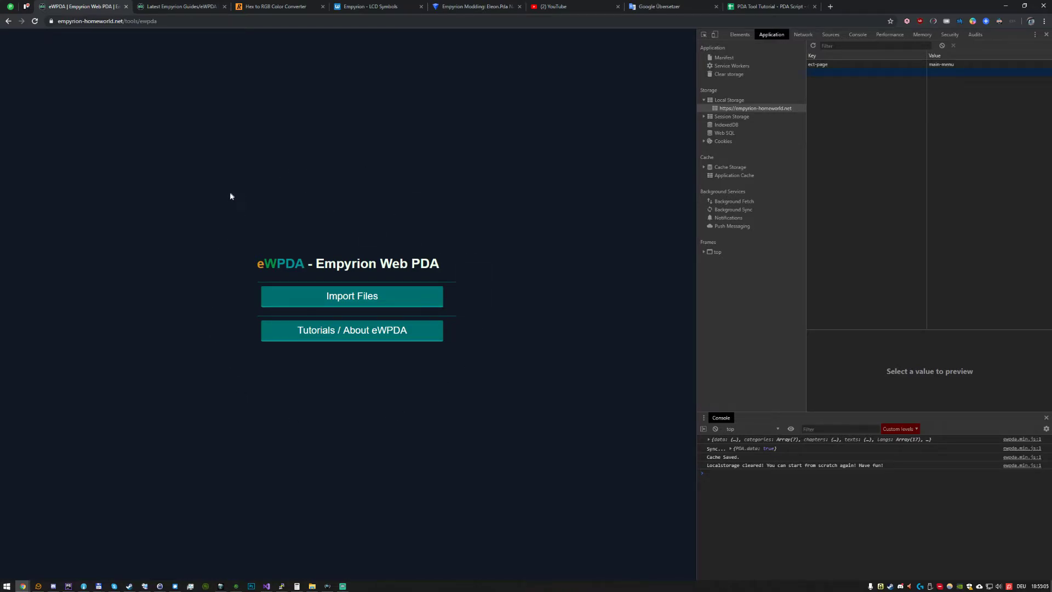
{"action": "mouse_move", "coordinate": [218, 245]}
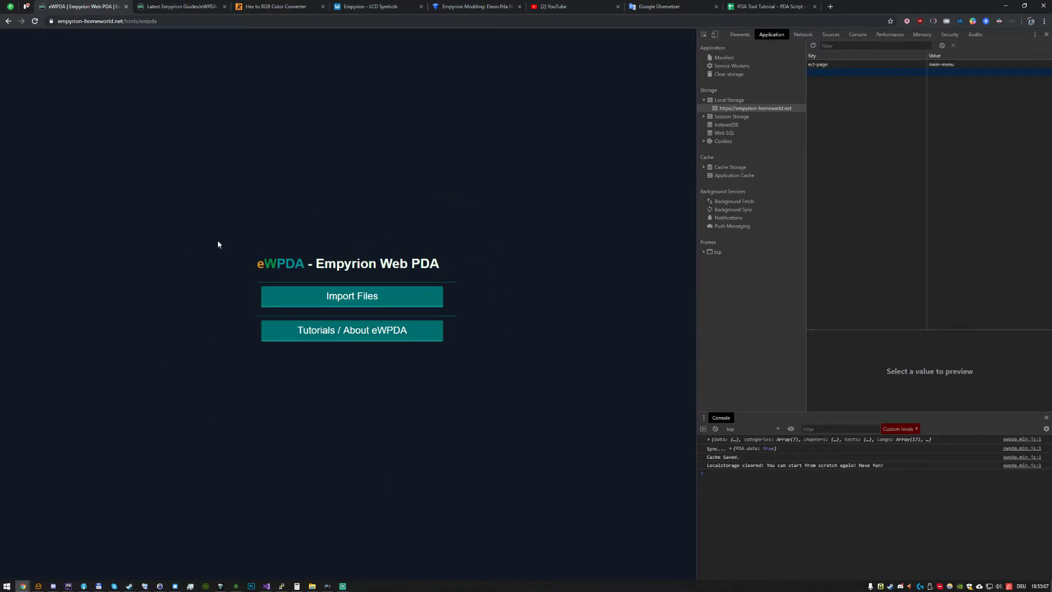